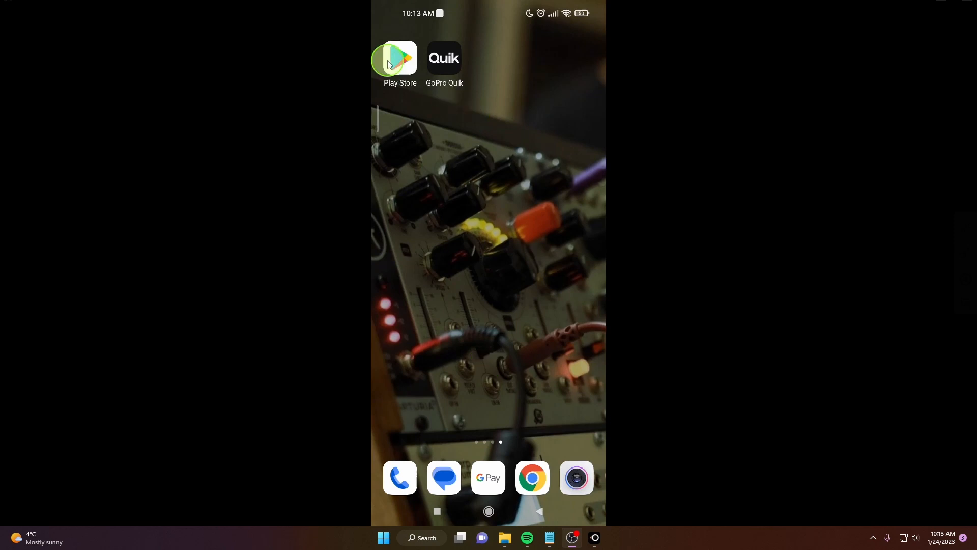
# - Find Alibaba.com in the Play Store and install it
pyautogui.click(395, 59)
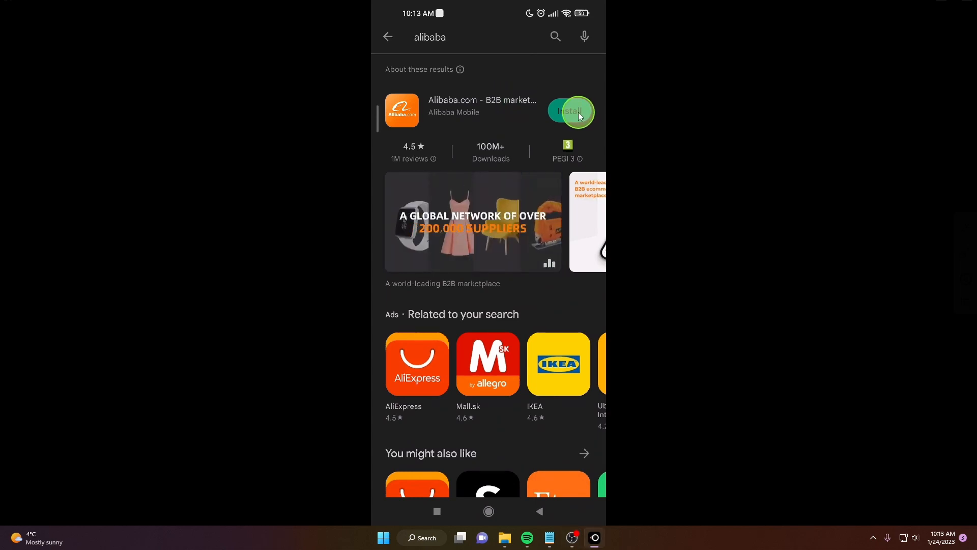
pyautogui.click(570, 111)
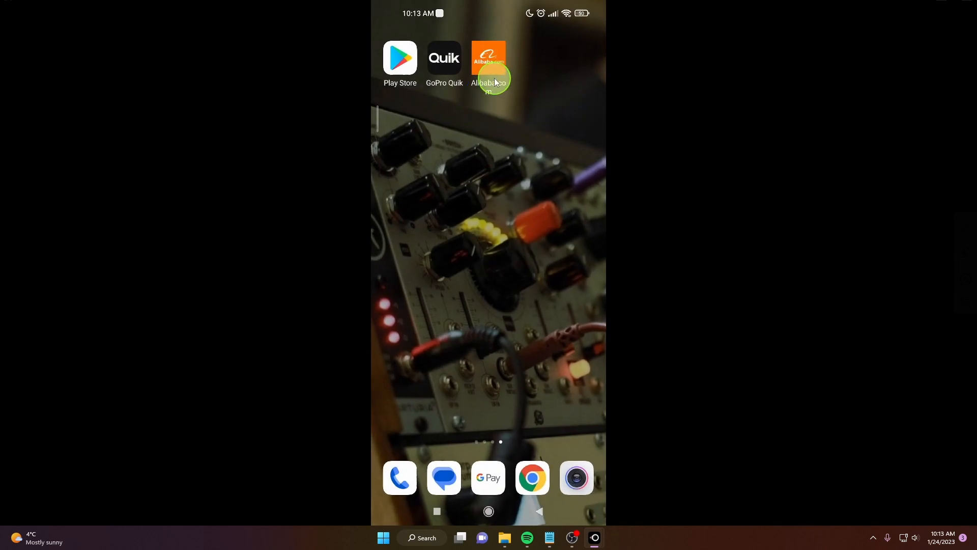
# - Launch Alibaba.com from the home screen and choose Register or sign in
pyautogui.click(489, 58)
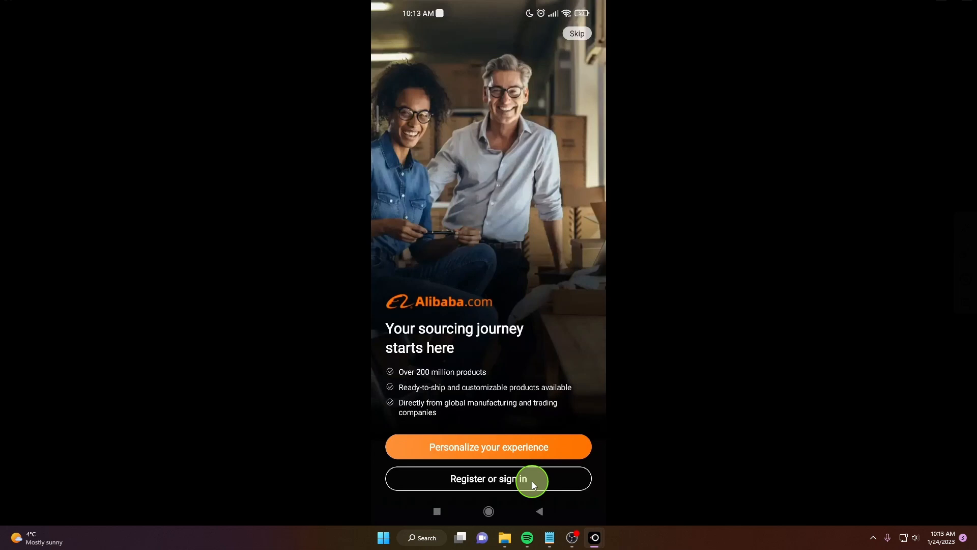
pyautogui.click(488, 478)
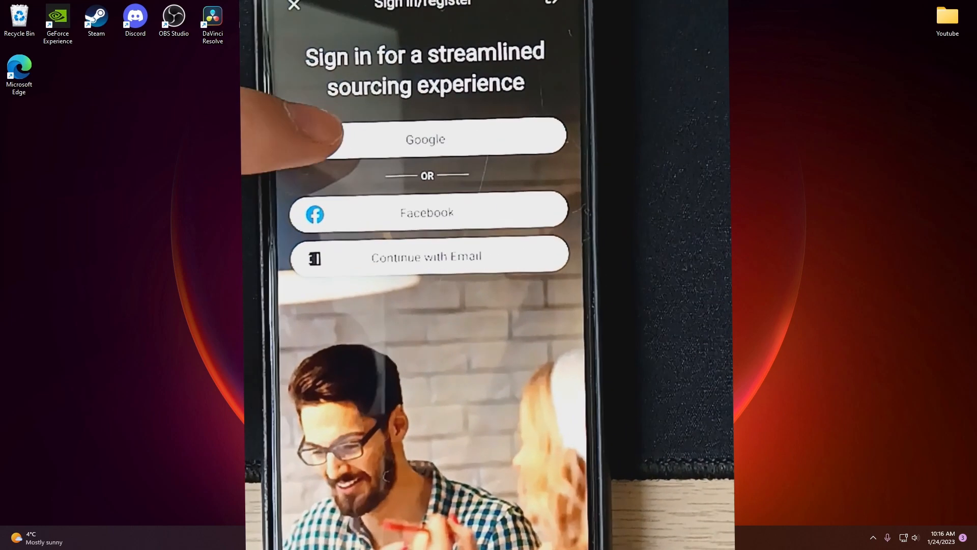
# - Choose Google as the sign-in method, reaching Google's consent screen
pyautogui.click(425, 139)
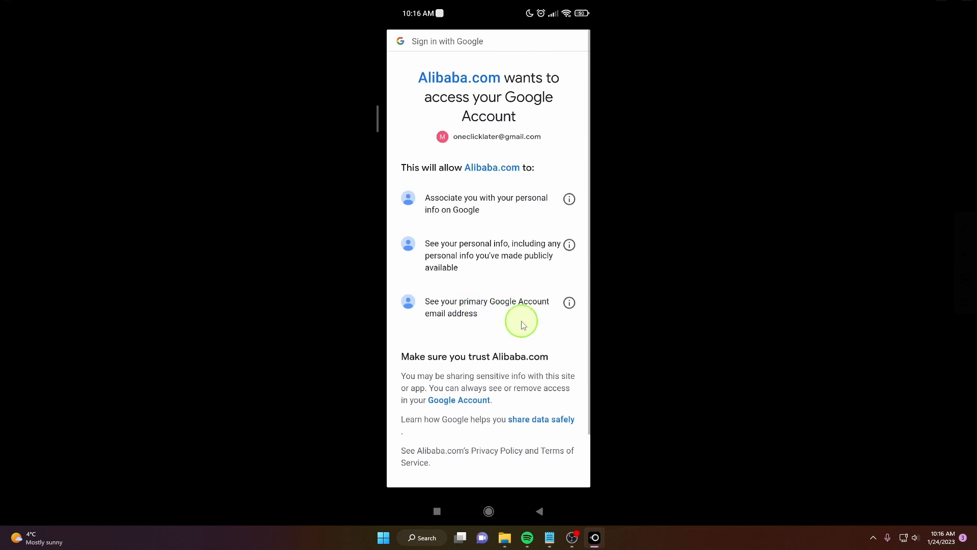
# - Allow Alibaba.com to access the Google account on the consent page
pyautogui.scroll(-3)
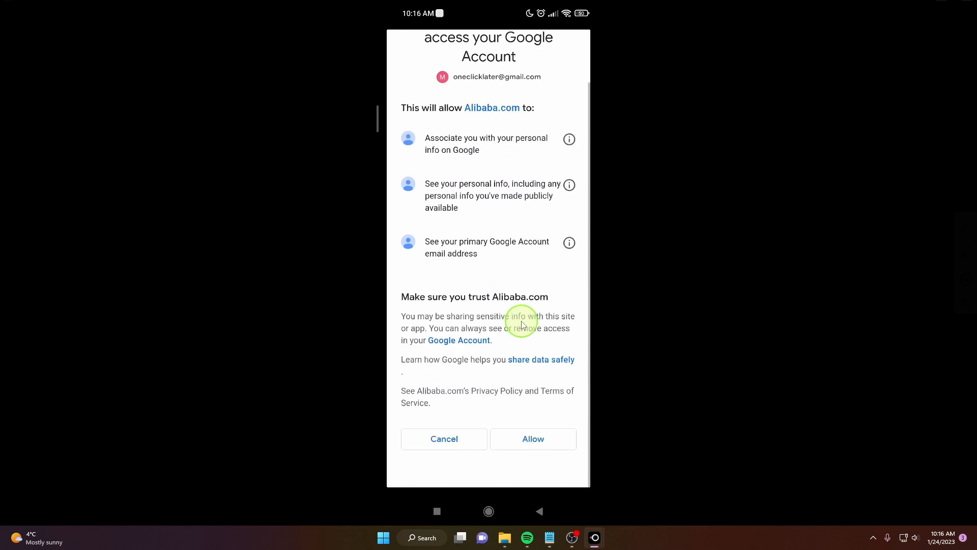
pyautogui.click(532, 438)
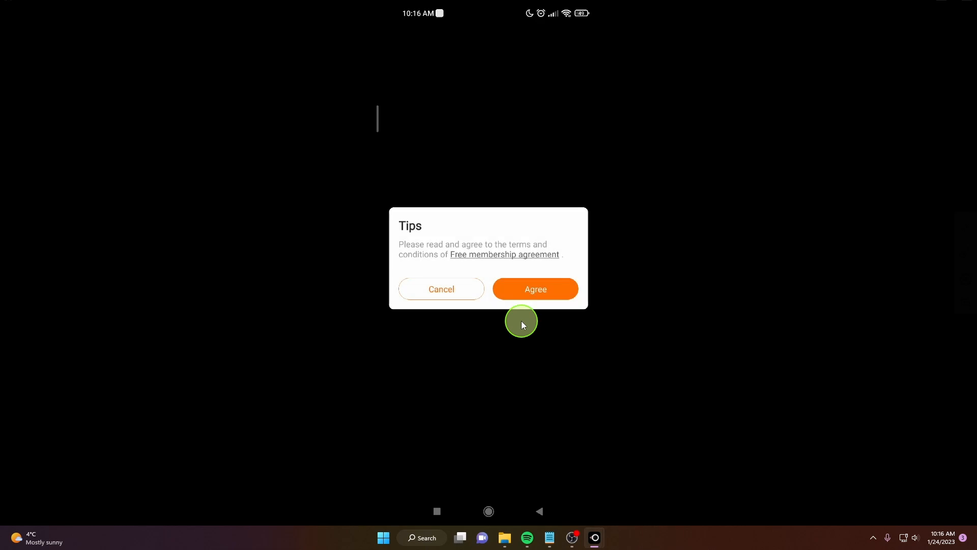
# - Agree to the Free membership agreement, landing on the Alibaba.com home page
pyautogui.click(534, 288)
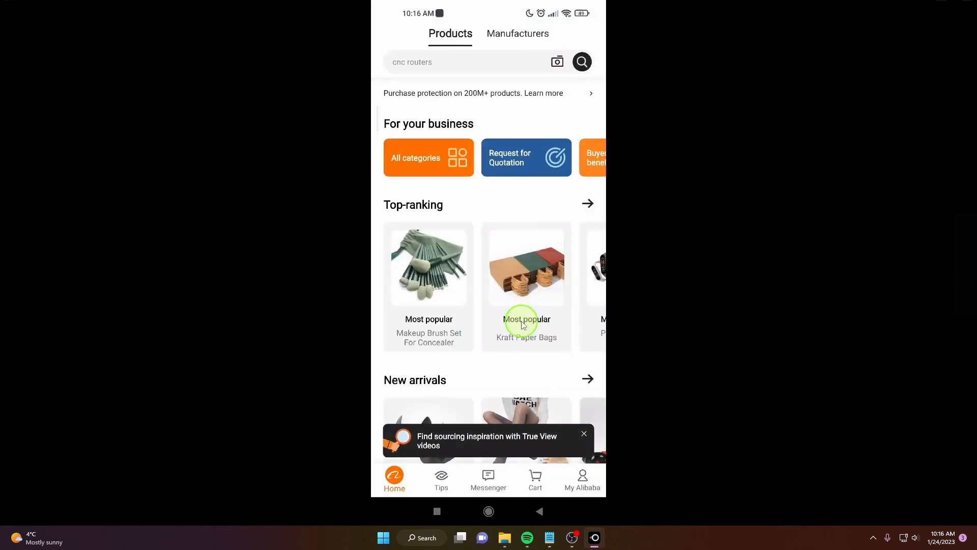
pyautogui.click(582, 479)
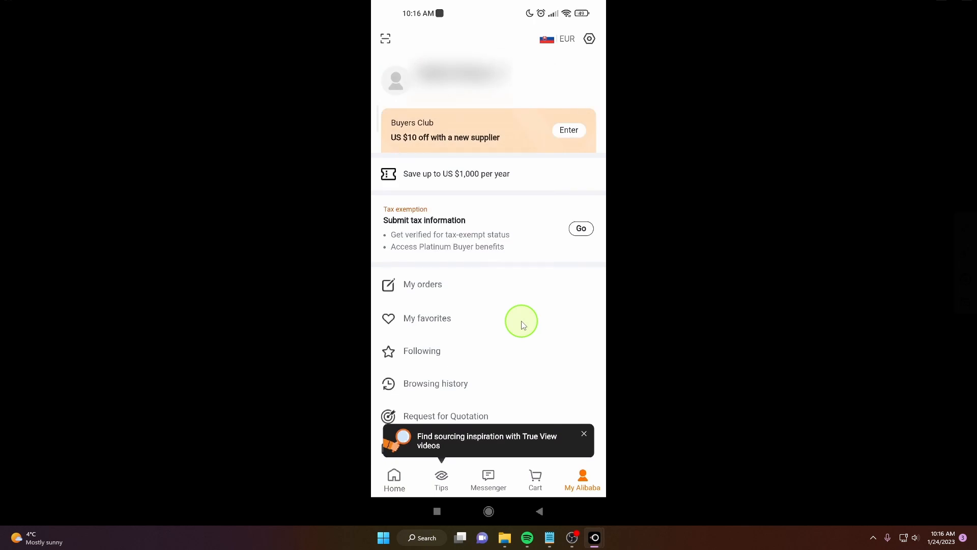
pyautogui.click(394, 479)
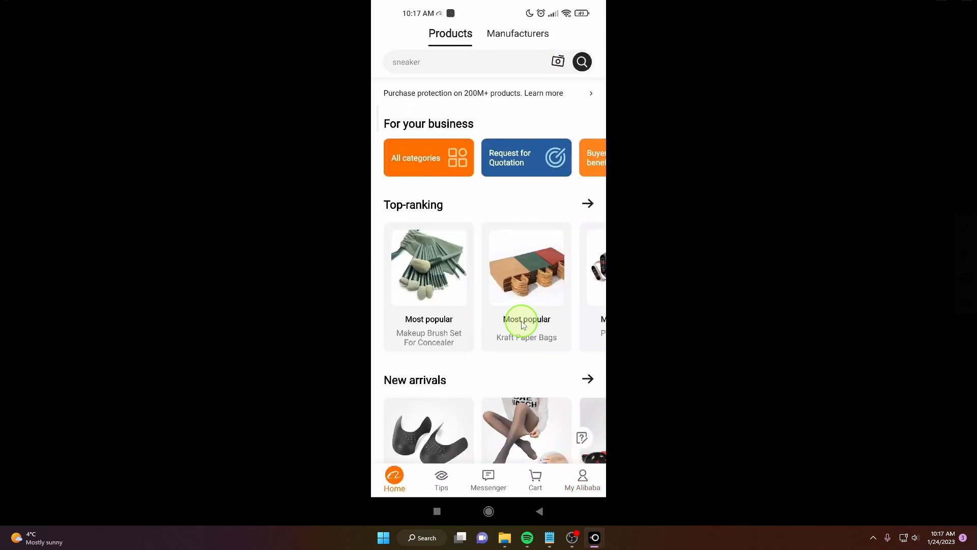